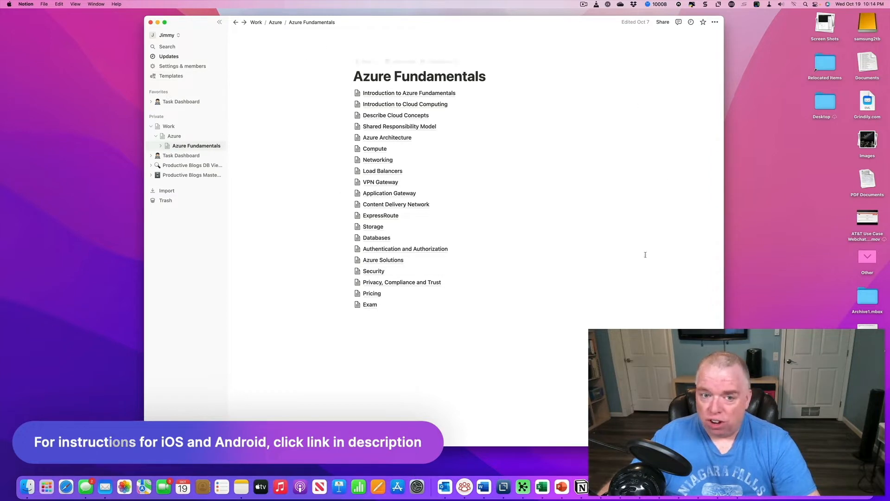
{"action": "mouse_move", "coordinate": [564, 183]}
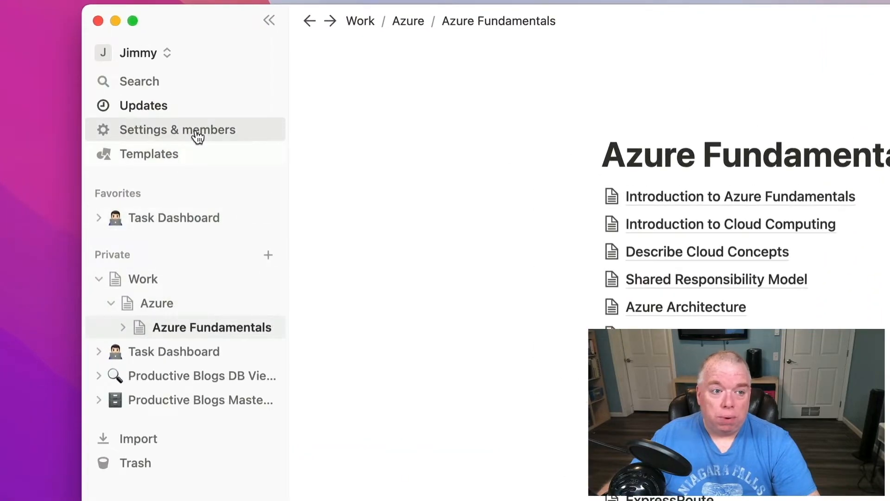
Bring up the workspace Settings & members window from the sidebar.
{"action": "left_click", "coordinate": [178, 129]}
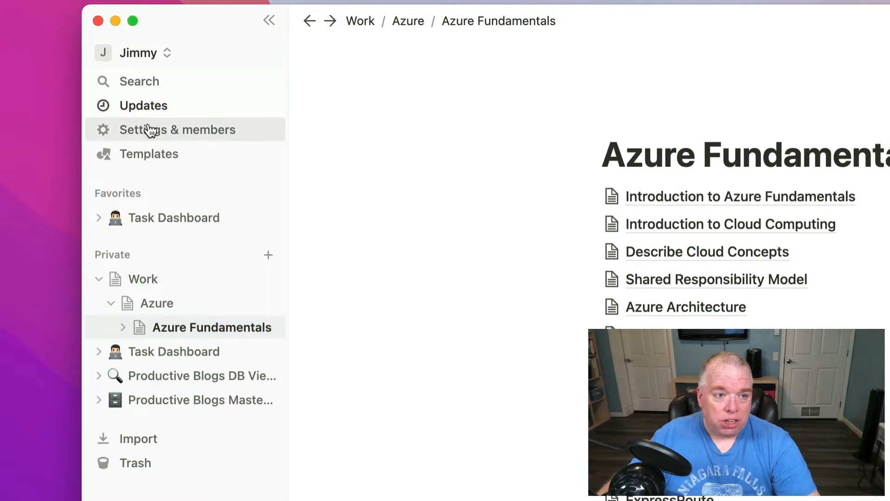
{"action": "left_click", "coordinate": [176, 129]}
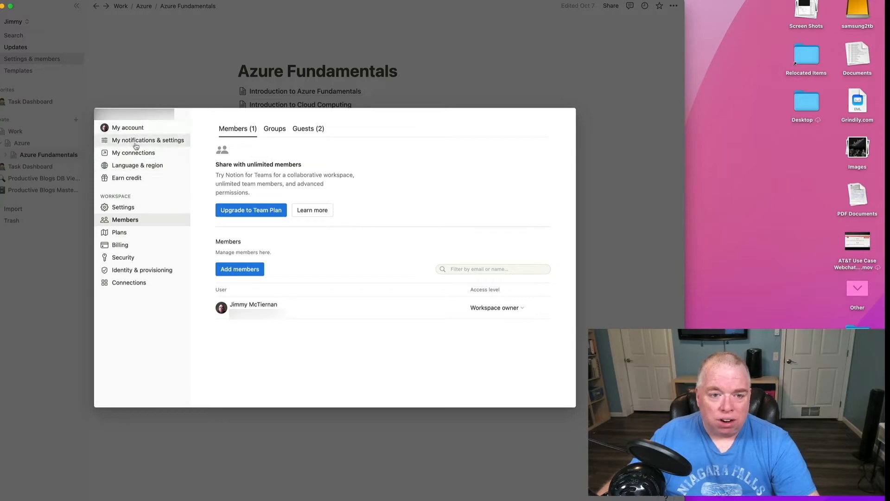
{"action": "mouse_move", "coordinate": [122, 207]}
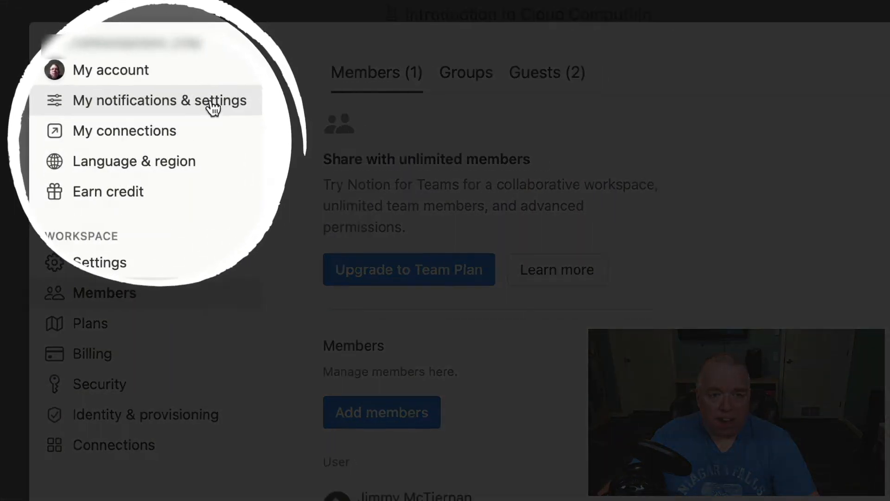
In My notifications & settings, set Appearance to Dark.
{"action": "left_click", "coordinate": [160, 100]}
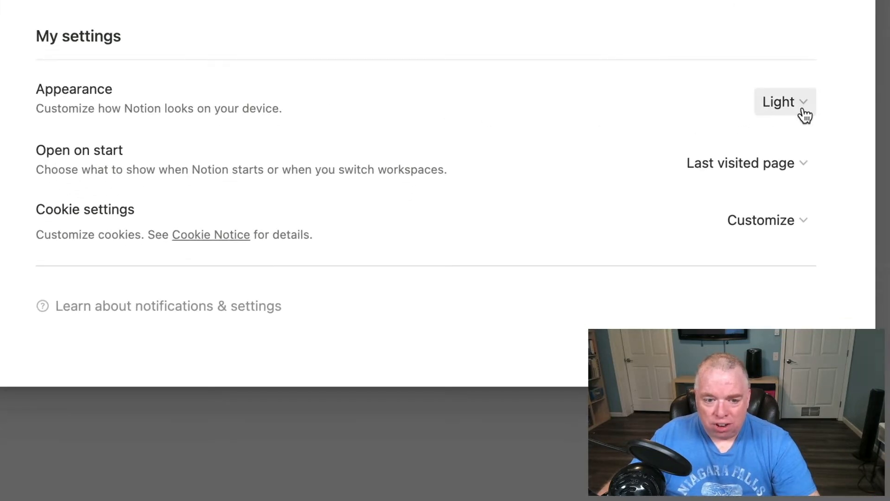
{"action": "left_click", "coordinate": [784, 102]}
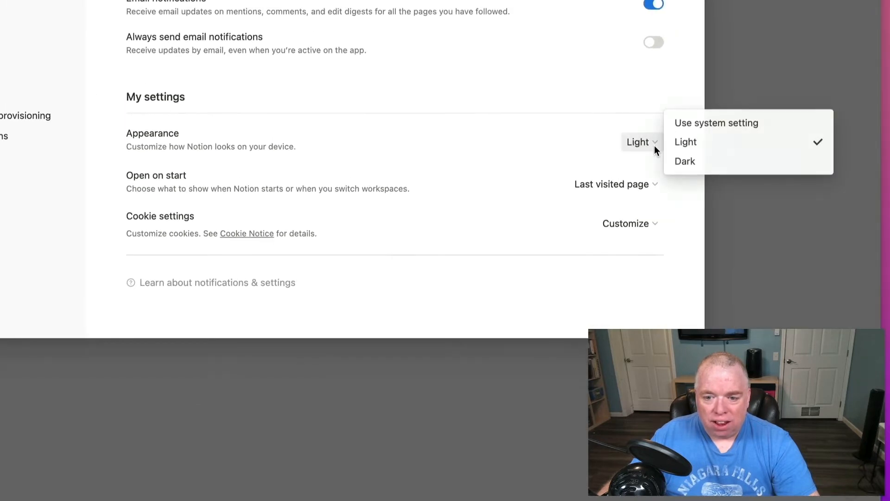
{"action": "left_click", "coordinate": [684, 160]}
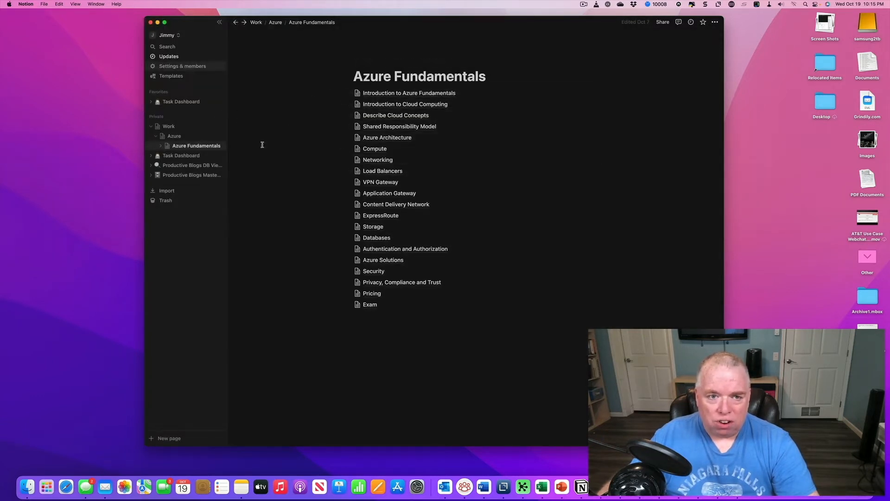
{"action": "mouse_move", "coordinate": [482, 104]}
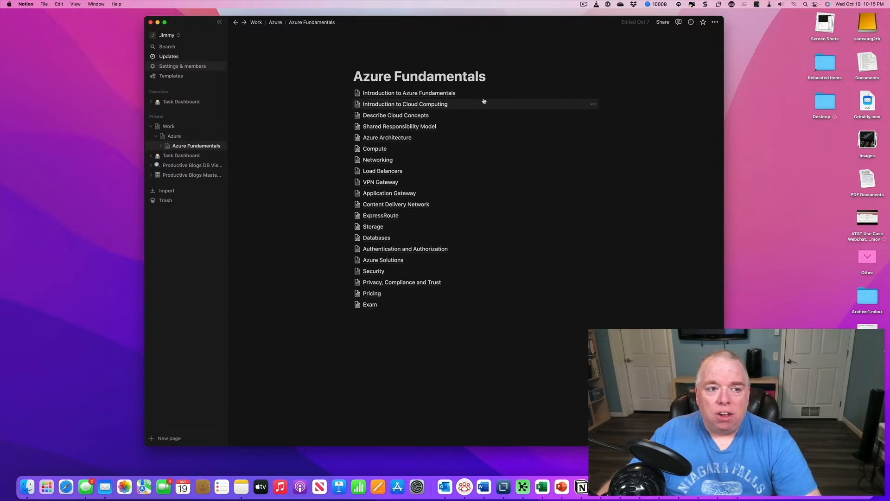
Reopen My notifications & settings and show the Appearance choices, Dark still current.
{"action": "left_click", "coordinate": [183, 66]}
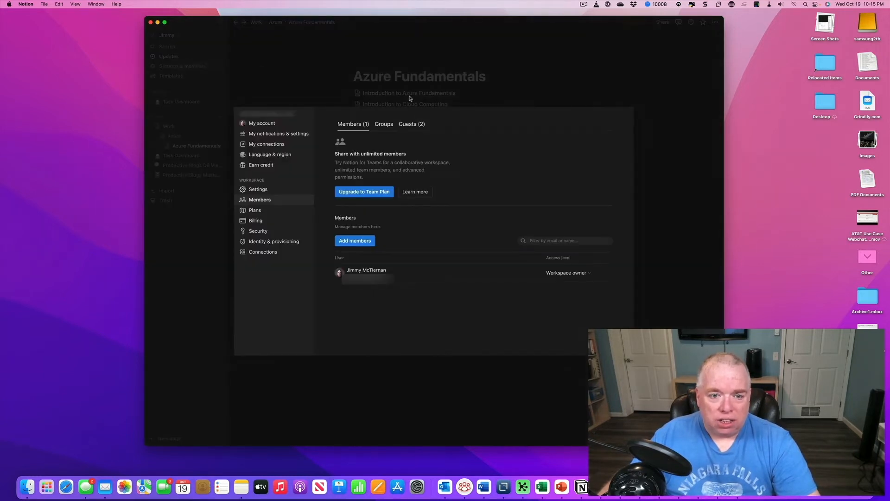
{"action": "left_click", "coordinate": [278, 133]}
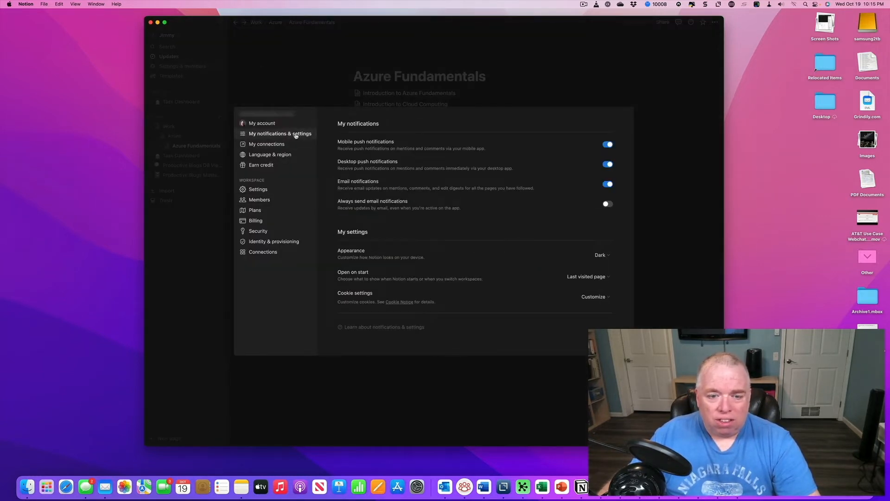
{"action": "left_click", "coordinate": [600, 254]}
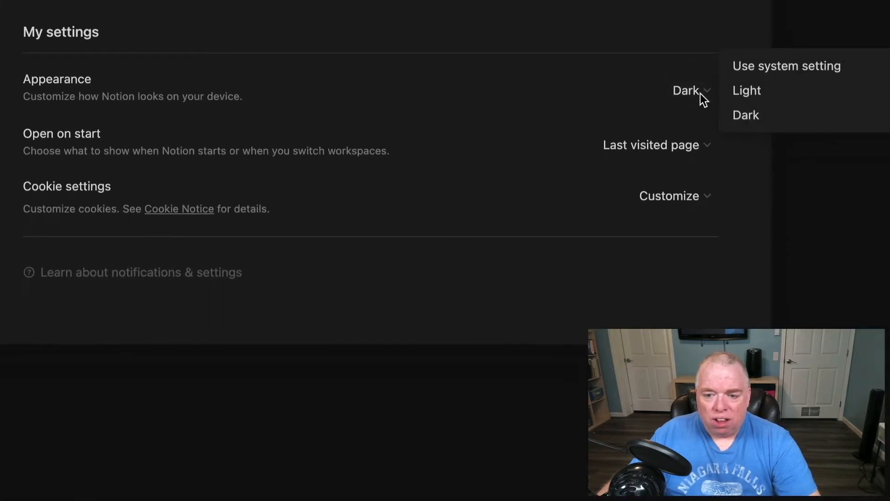
{"action": "mouse_move", "coordinate": [797, 74]}
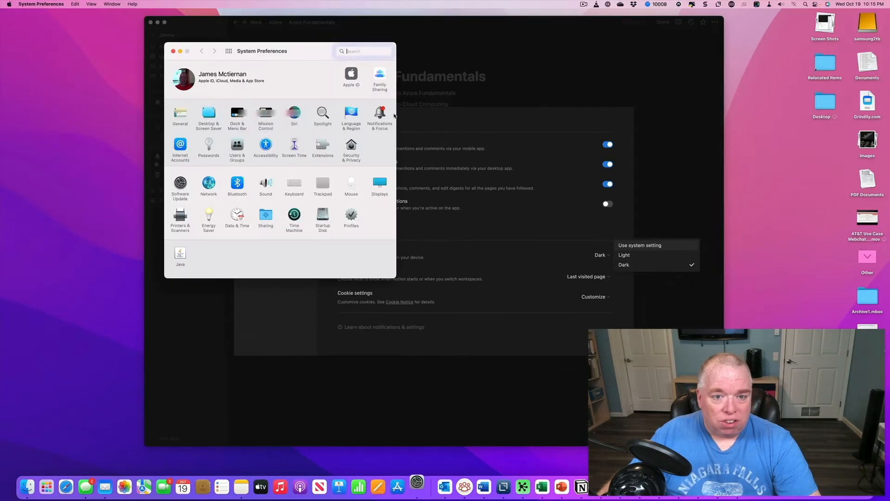
Confirm macOS General appearance is Dark, then return to Notion's Appearance choices.
{"action": "left_click", "coordinate": [180, 113]}
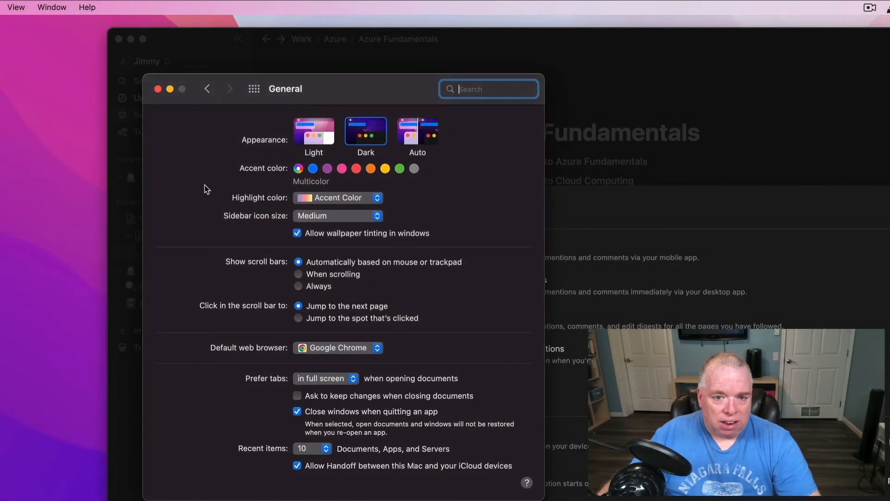
{"action": "left_click", "coordinate": [313, 130]}
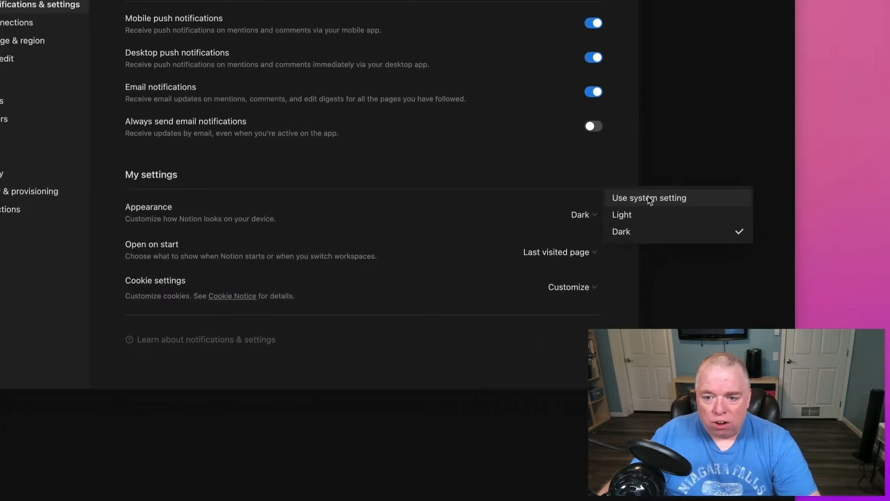
Set Notion's Appearance to Use system setting.
{"action": "left_click", "coordinate": [648, 197]}
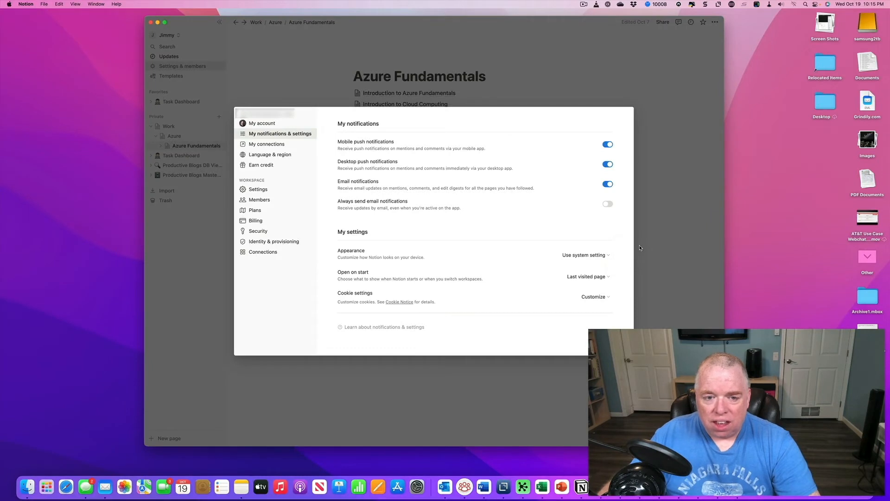
{"action": "mouse_move", "coordinate": [684, 120]}
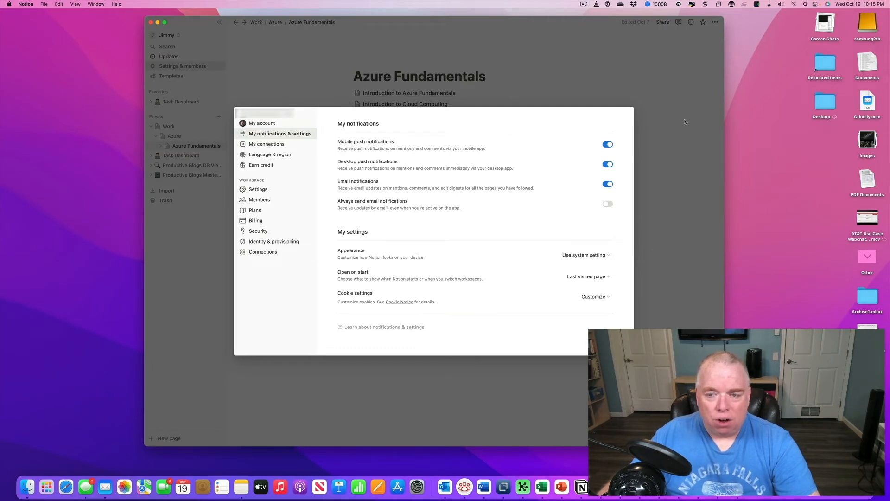
{"action": "mouse_move", "coordinate": [388, 117]}
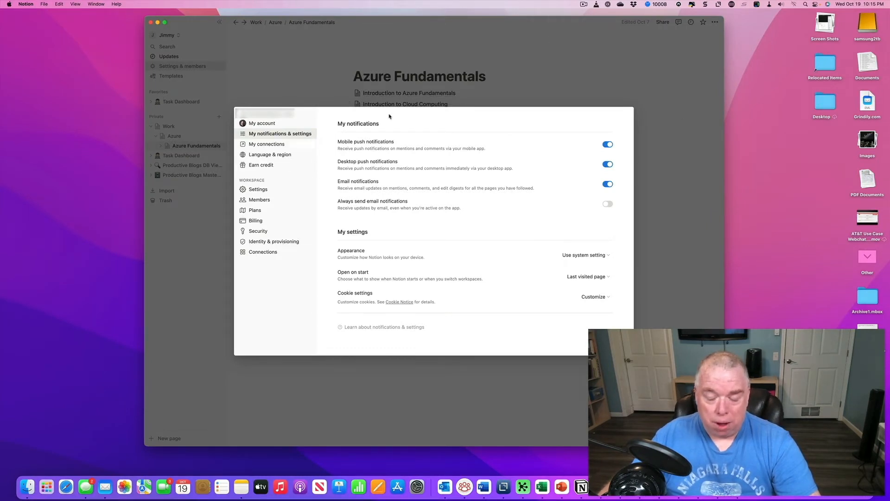
{"action": "mouse_move", "coordinate": [590, 129]}
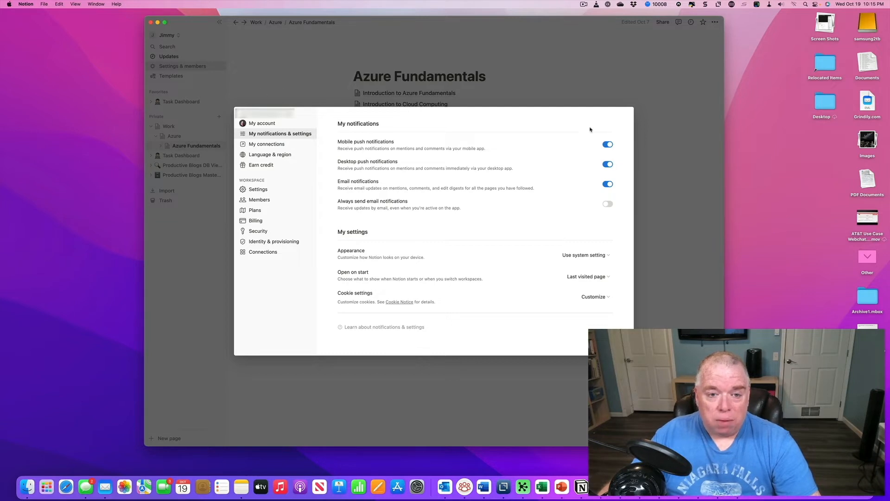
{"action": "mouse_move", "coordinate": [624, 224]}
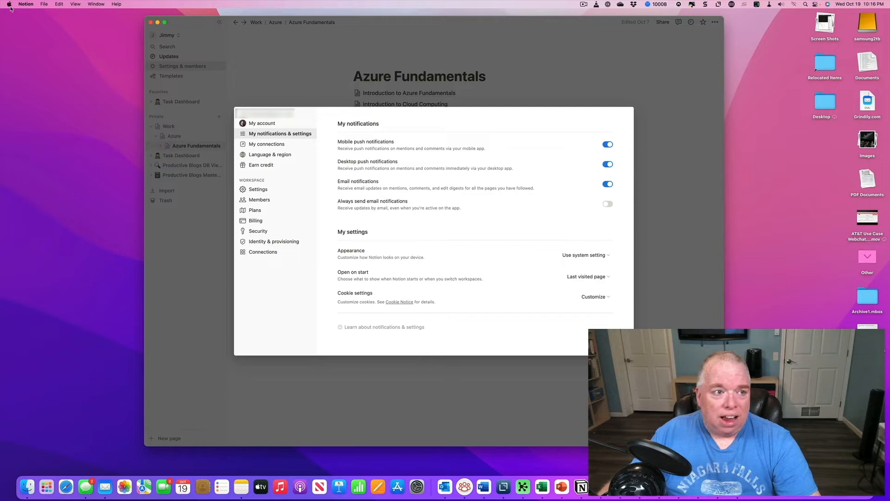
From the Apple menu, go to System Preferences > General appearance settings.
{"action": "left_click", "coordinate": [9, 4]}
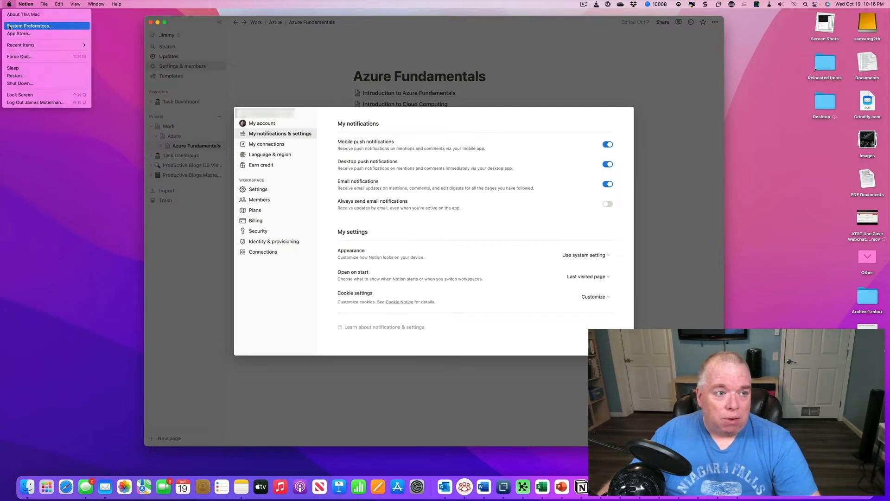
{"action": "left_click", "coordinate": [29, 26]}
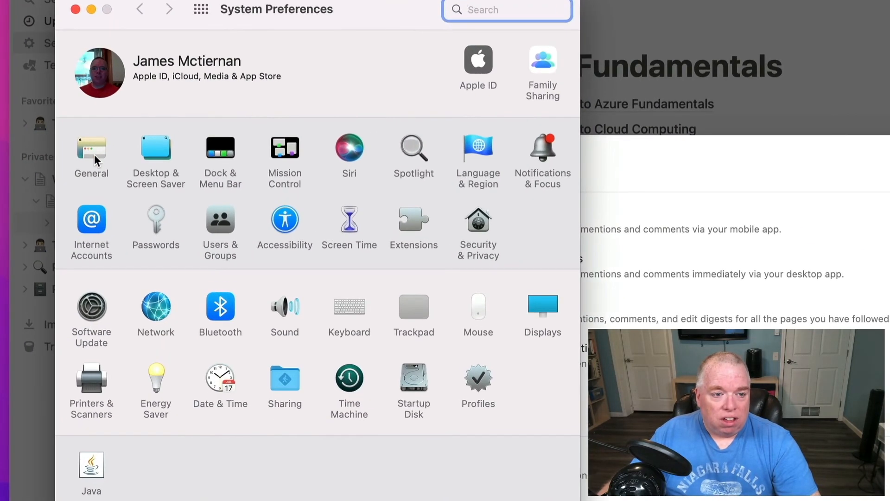
{"action": "left_click", "coordinate": [91, 148]}
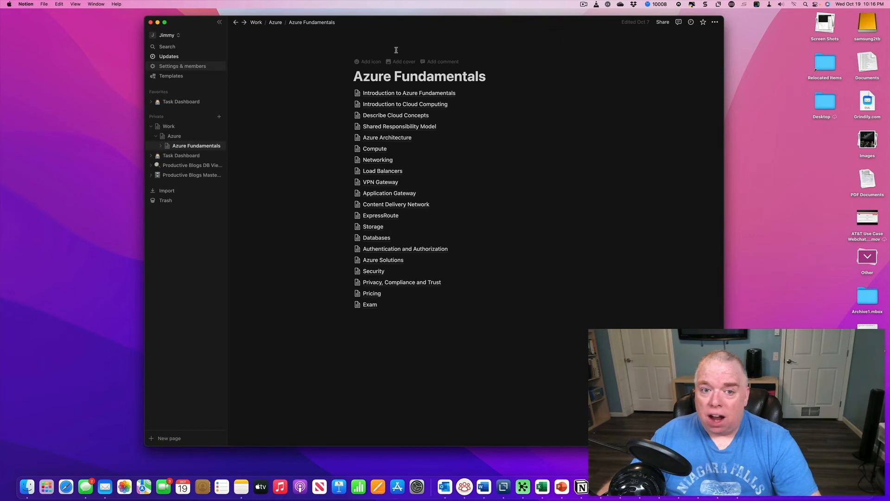
{"action": "mouse_move", "coordinate": [437, 47]}
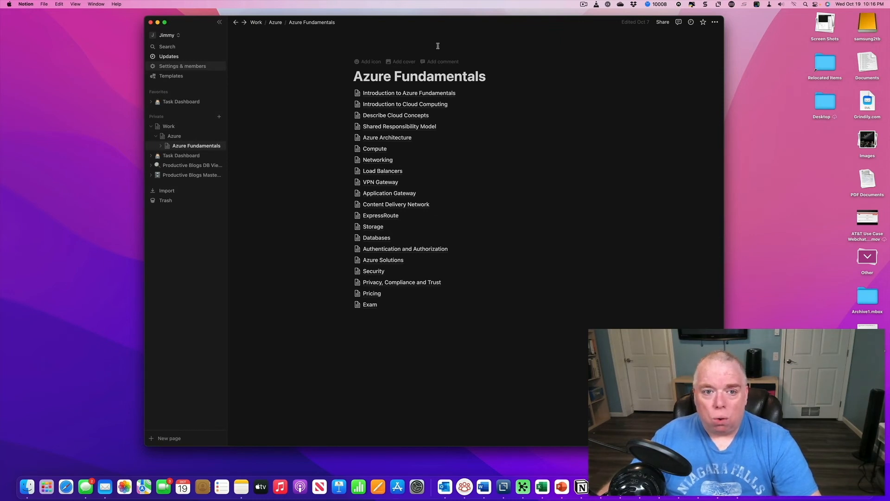